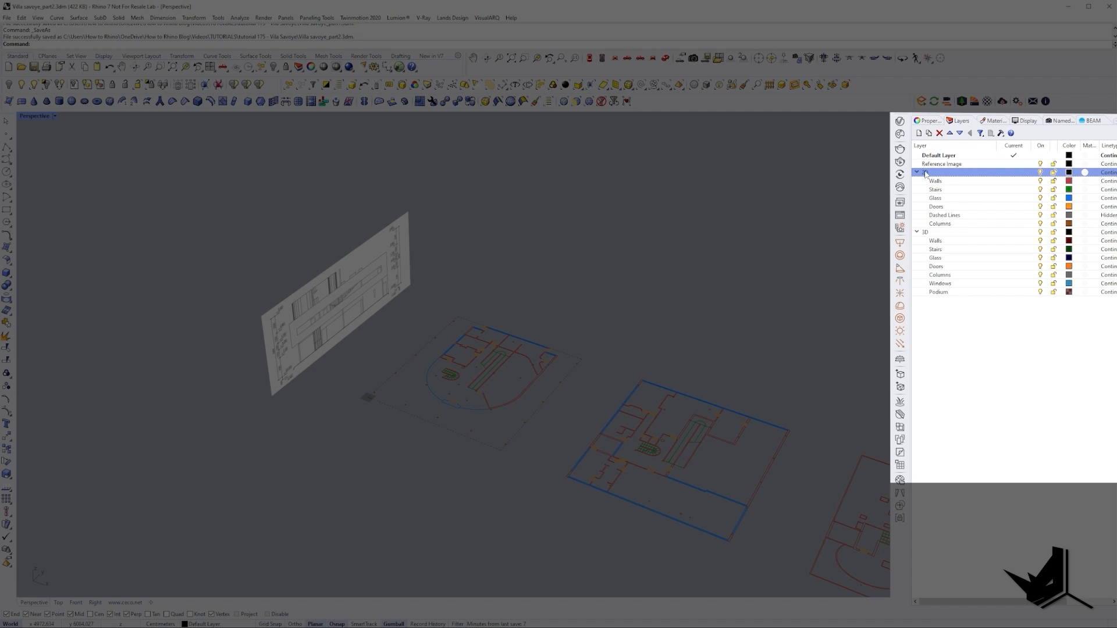
Make the 3D Walls layer the current layer.
left_click(918, 172)
type("ArrayCrv")
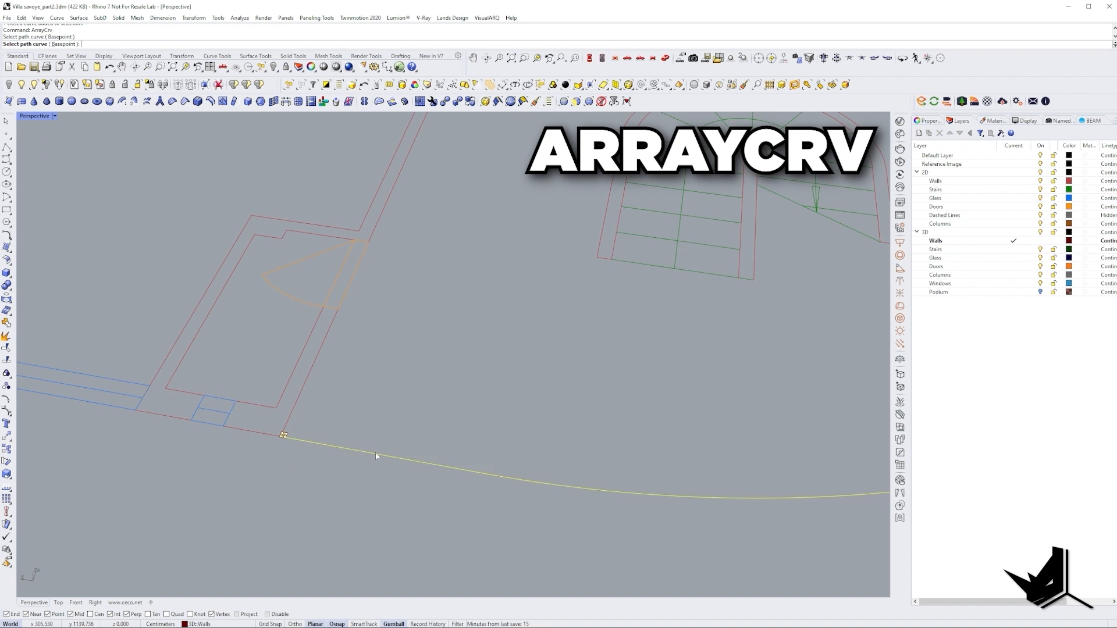
Pick the curved outer ground-floor wall line as the array path.
left_click(918, 132)
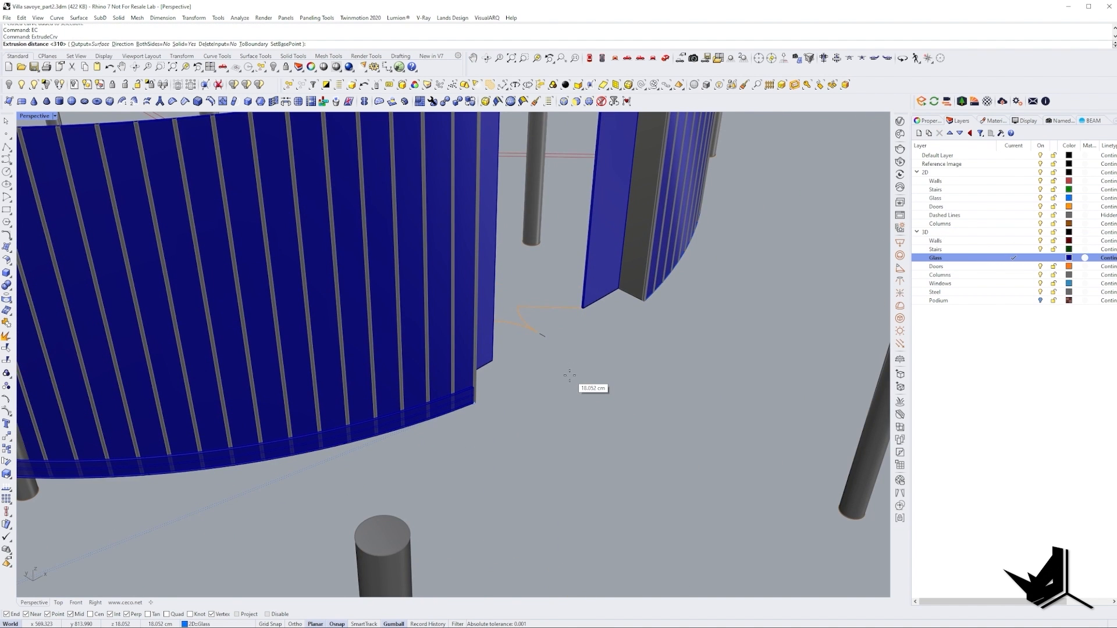
mouse_move(566, 370)
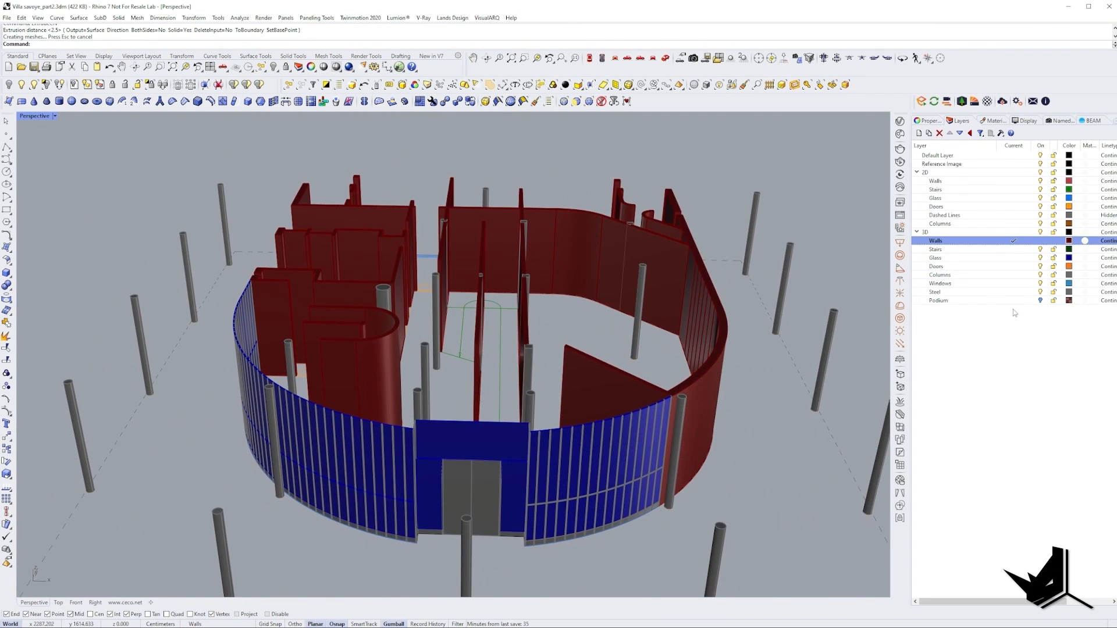
Change the Glass layer colour to light blue.
left_click(1069, 258)
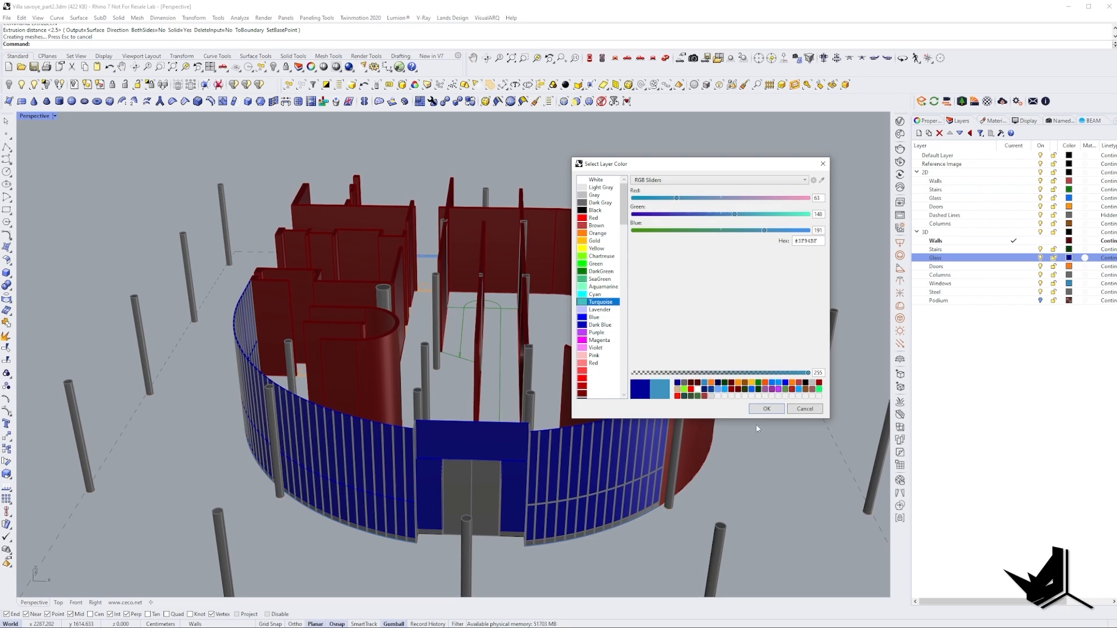
left_click(766, 408)
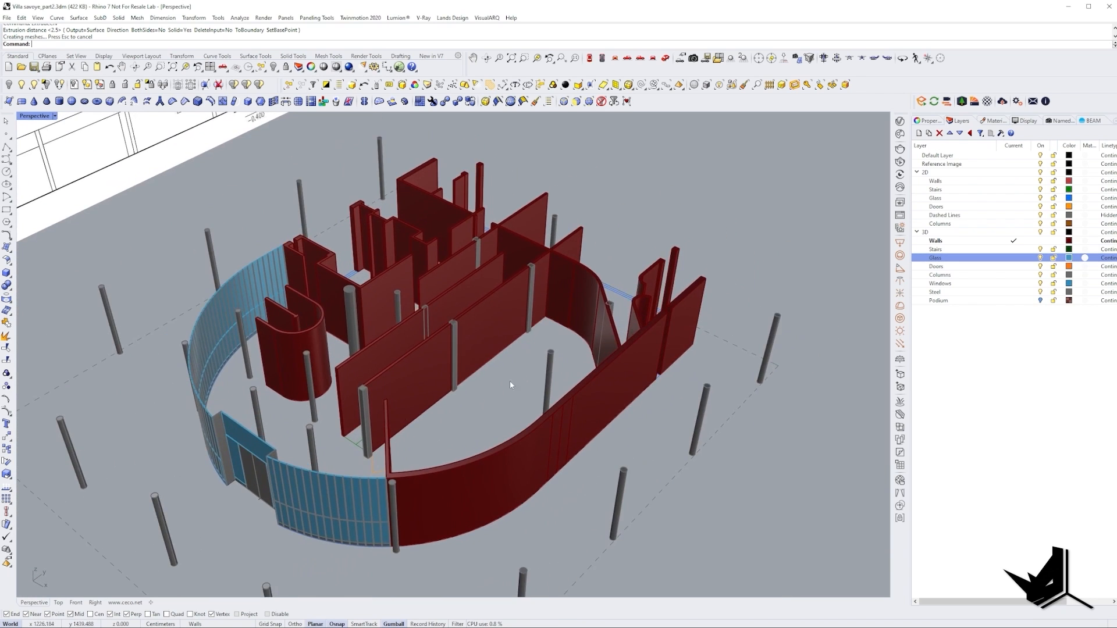
left_click_drag(510, 384, 290, 425)
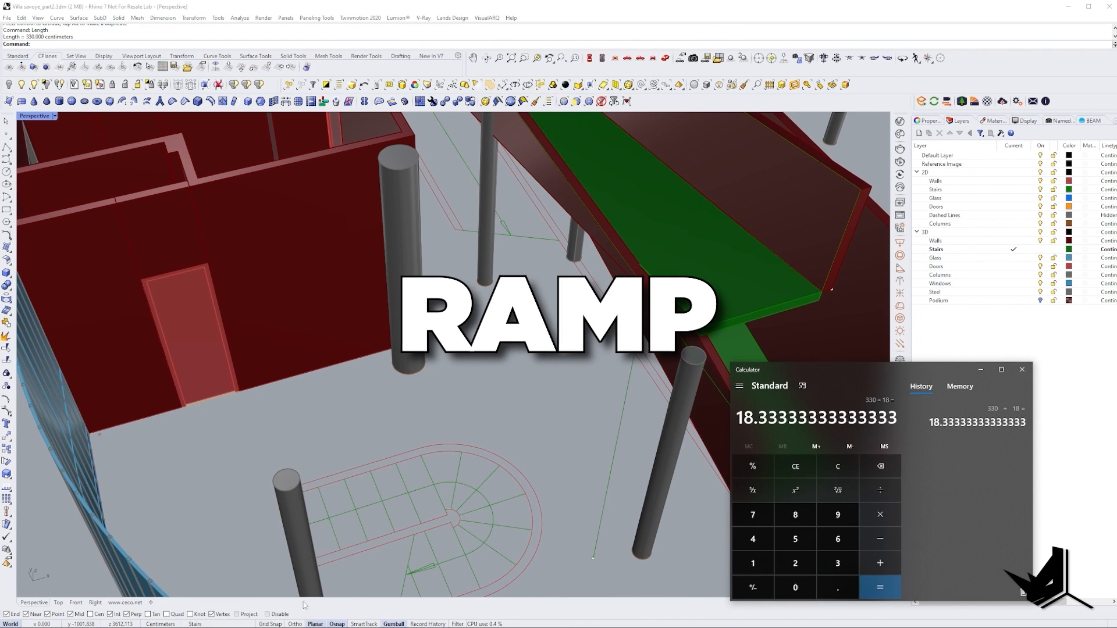
Work out the ramp proportions by dividing the 330 cm run by 18.
left_click(794, 466)
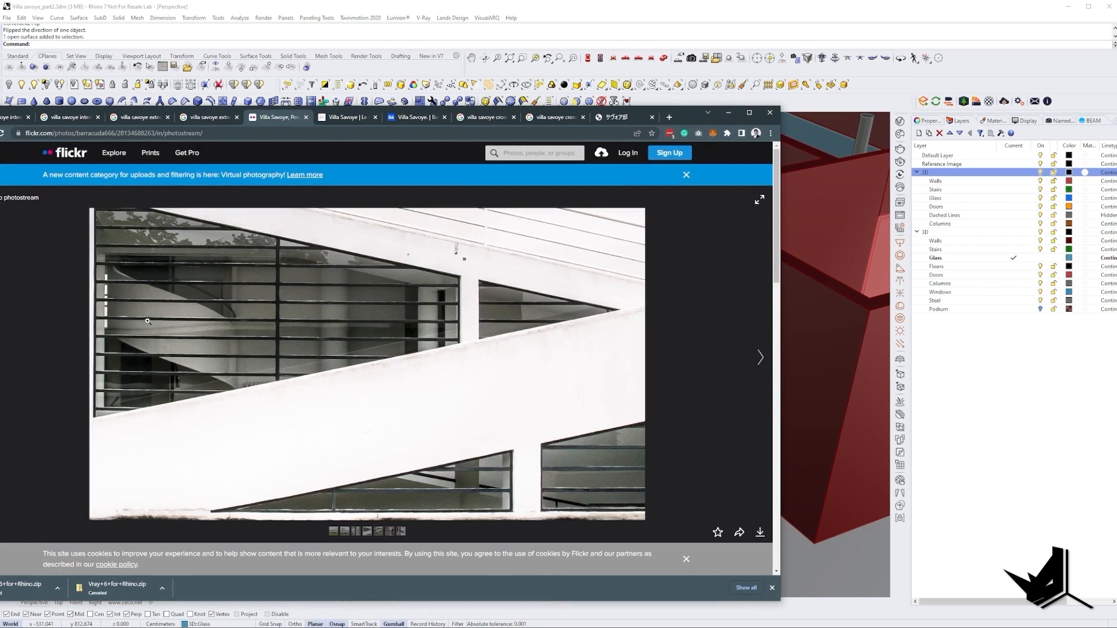
mouse_move(180, 285)
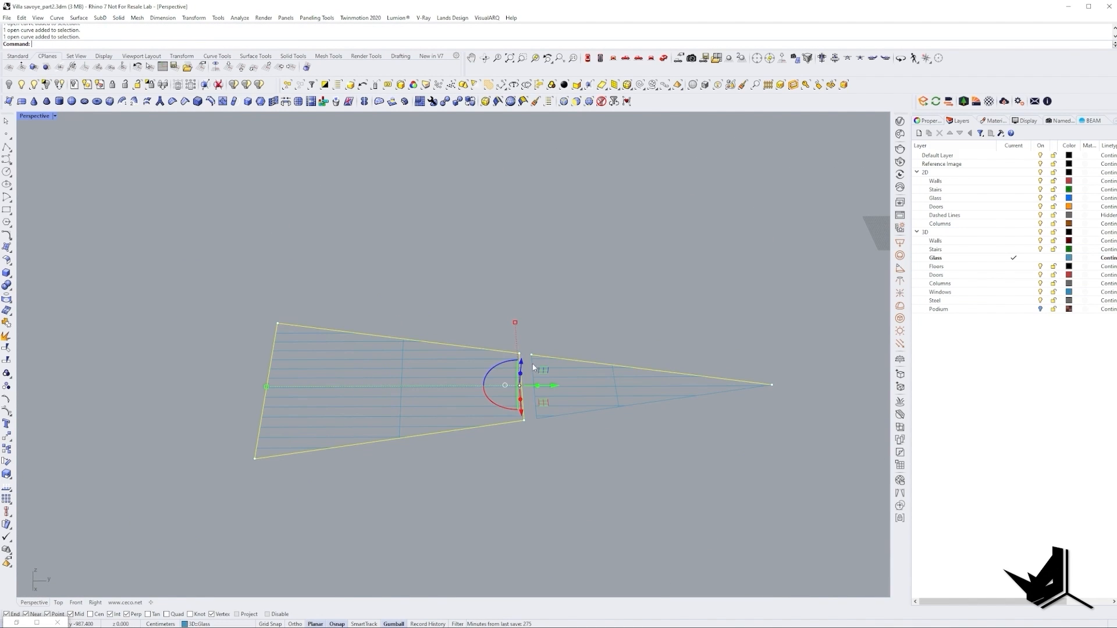
Extrude the glass wall's horizontal bar curves into solid steel frames.
type("GH")
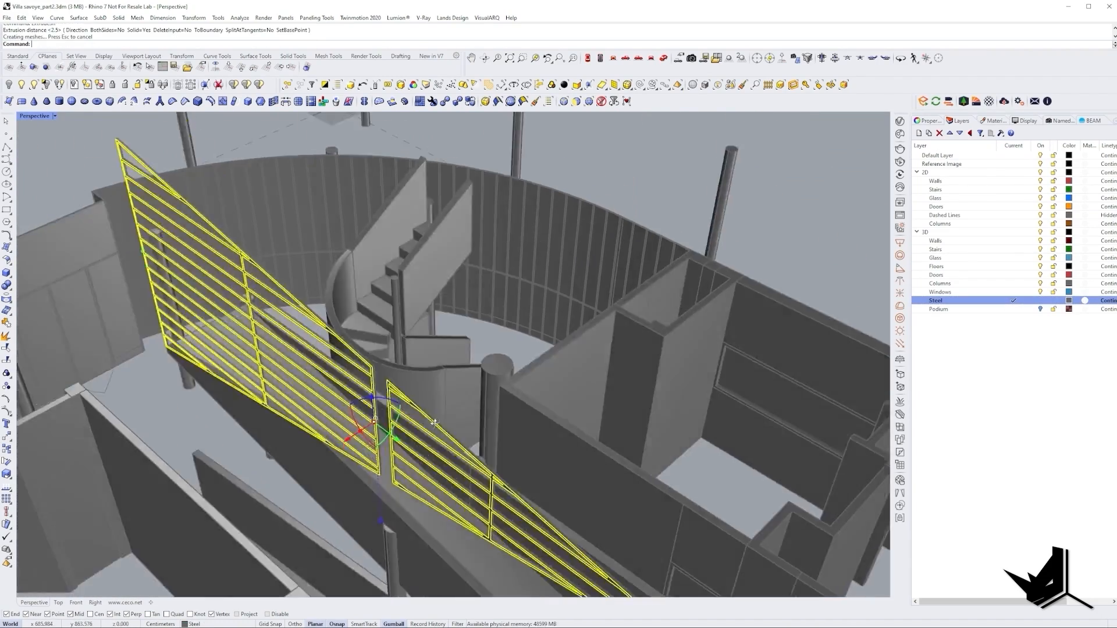
key("Ctrl+z")
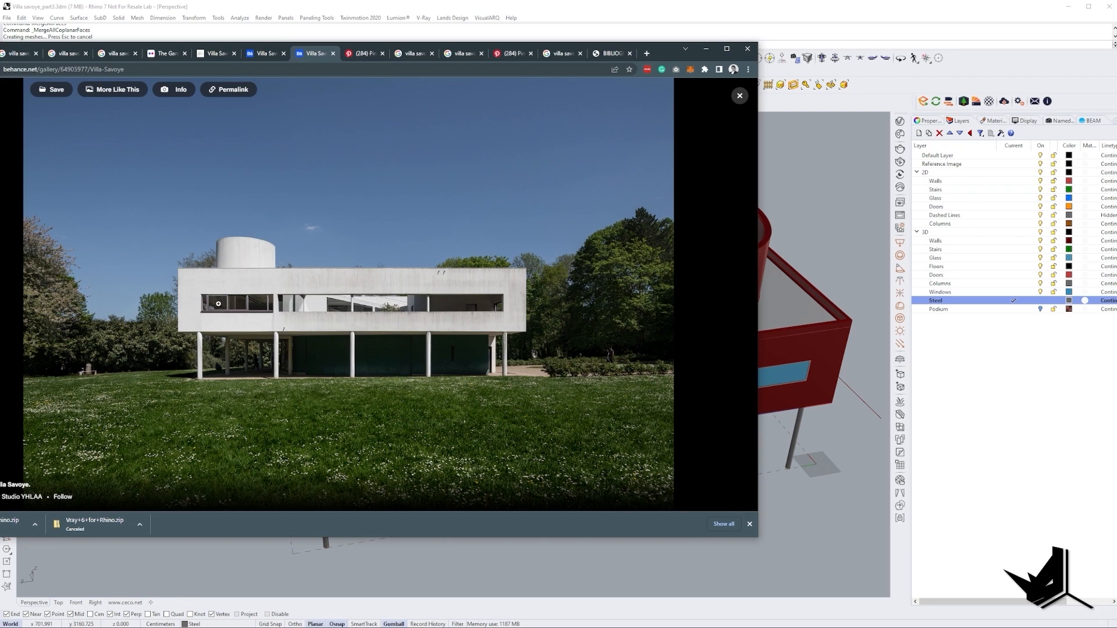
Return to the Rhino model after viewing the exterior villa photo.
left_click(739, 95)
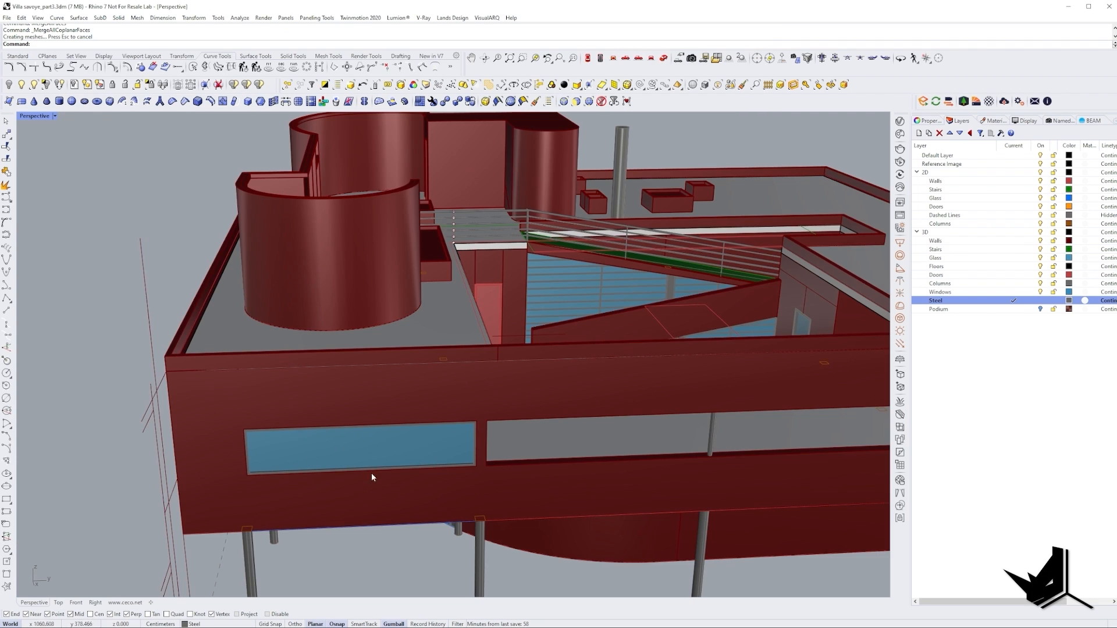